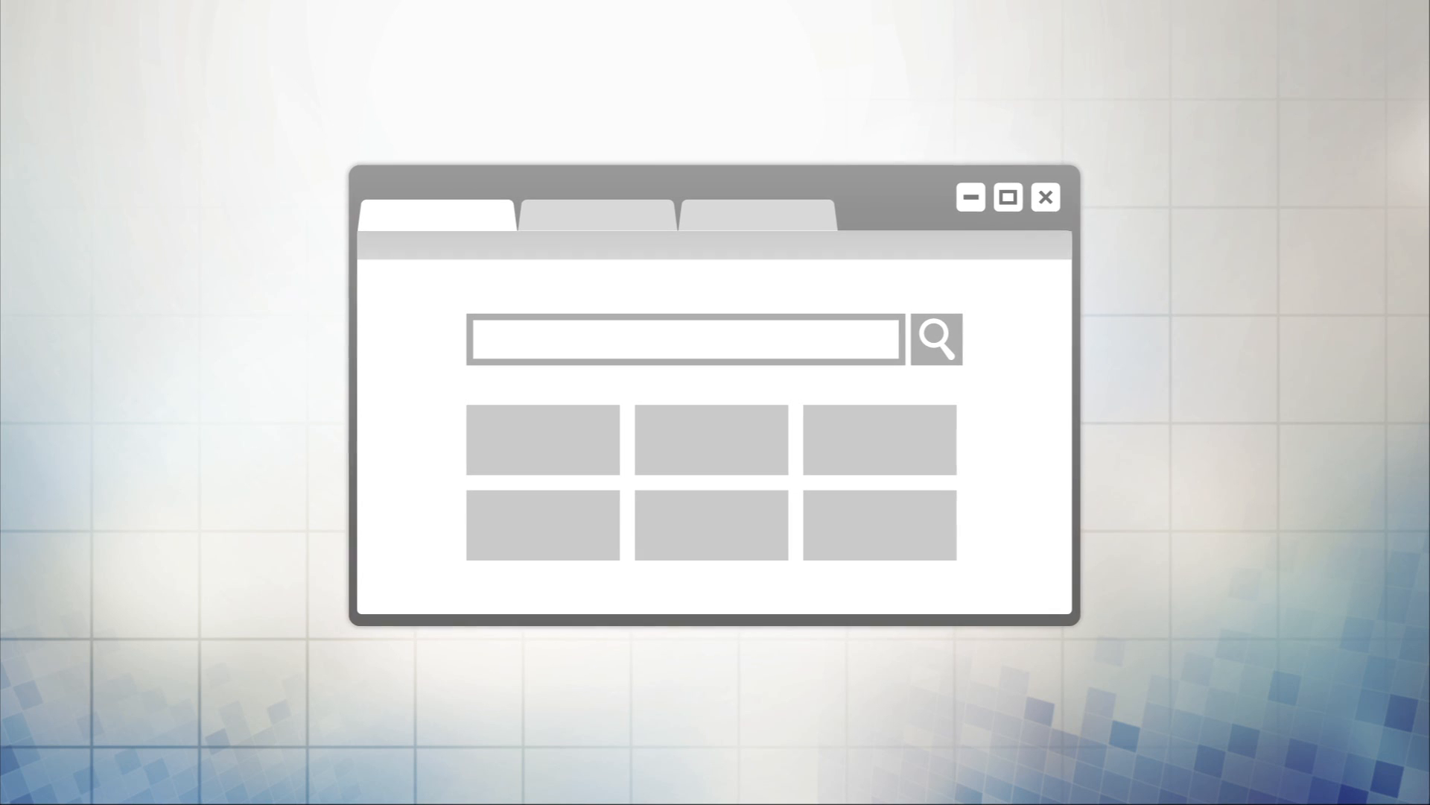
{"action": "type", "text": "What are you"}
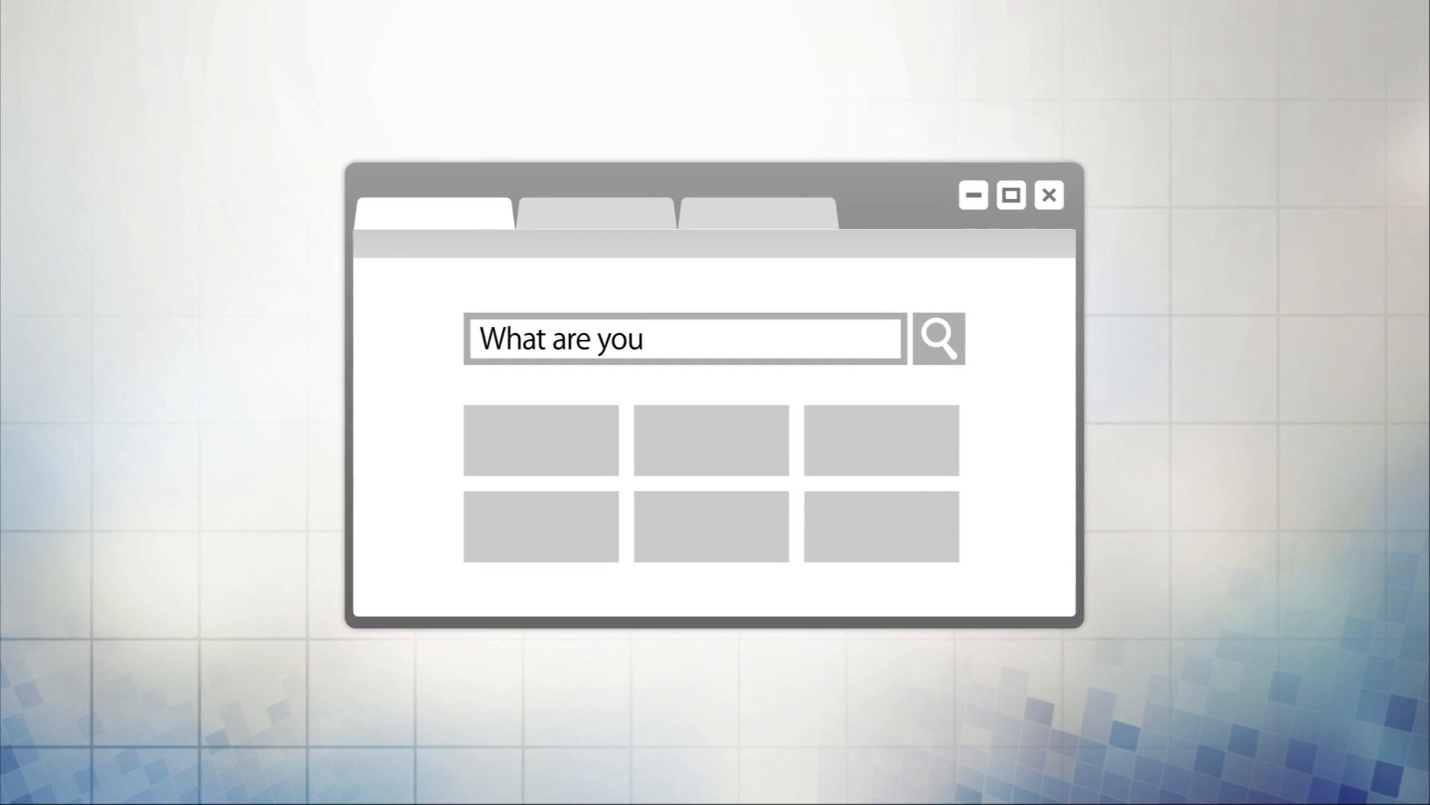
{"action": "type", "text": "doing on your PC?"}
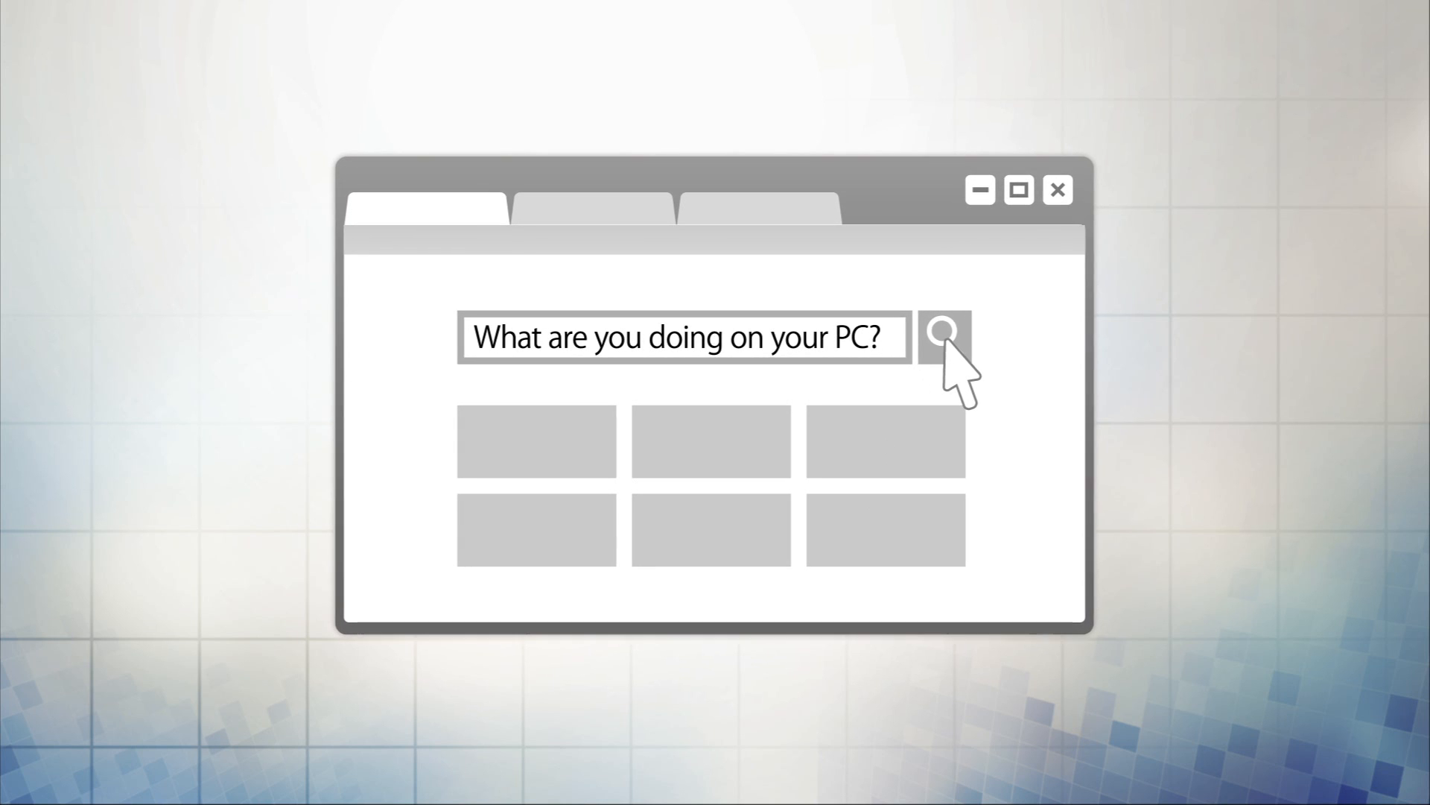
{"action": "left_click", "coordinate": [943, 336]}
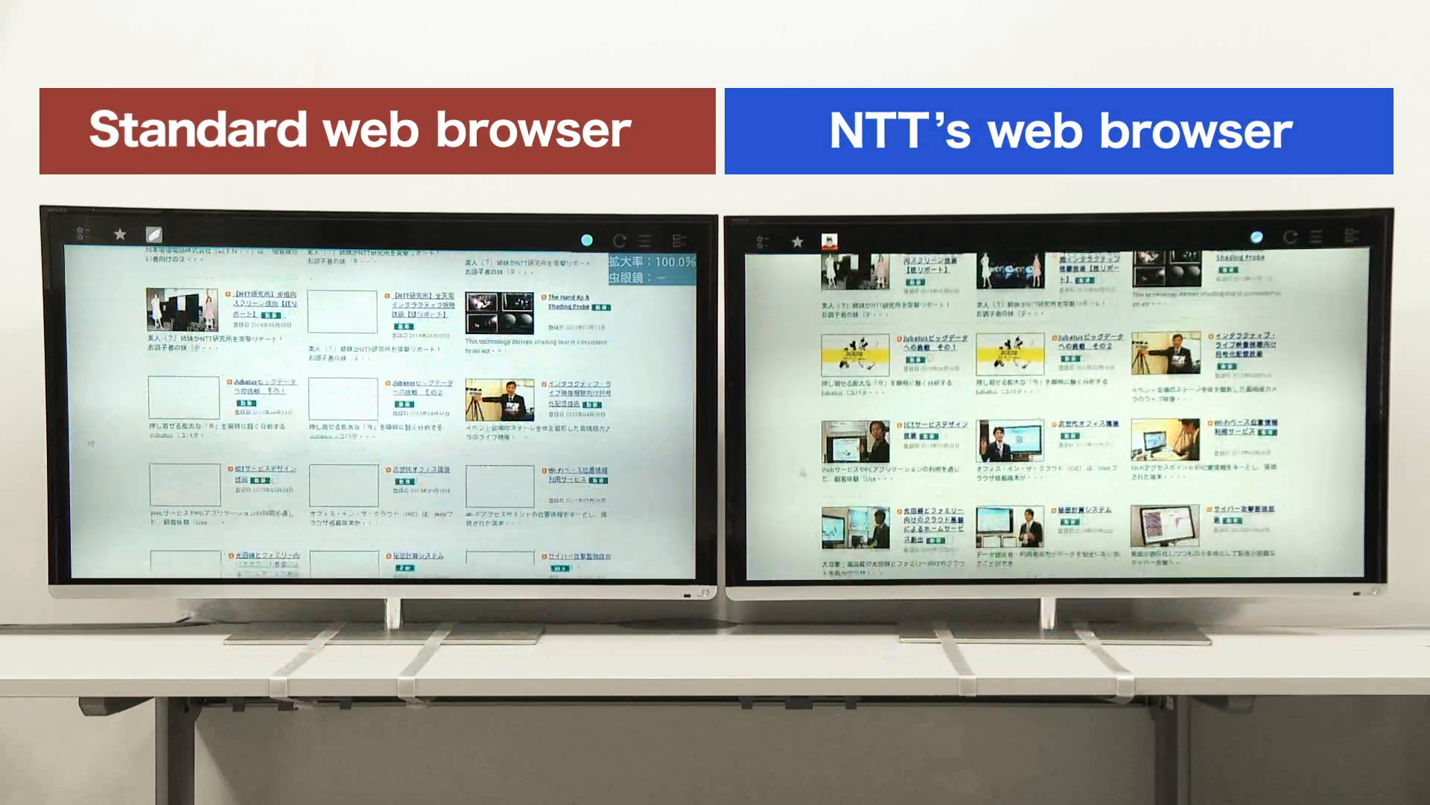
{"action": "scroll", "scroll_direction": "down", "scroll_amount": 3}
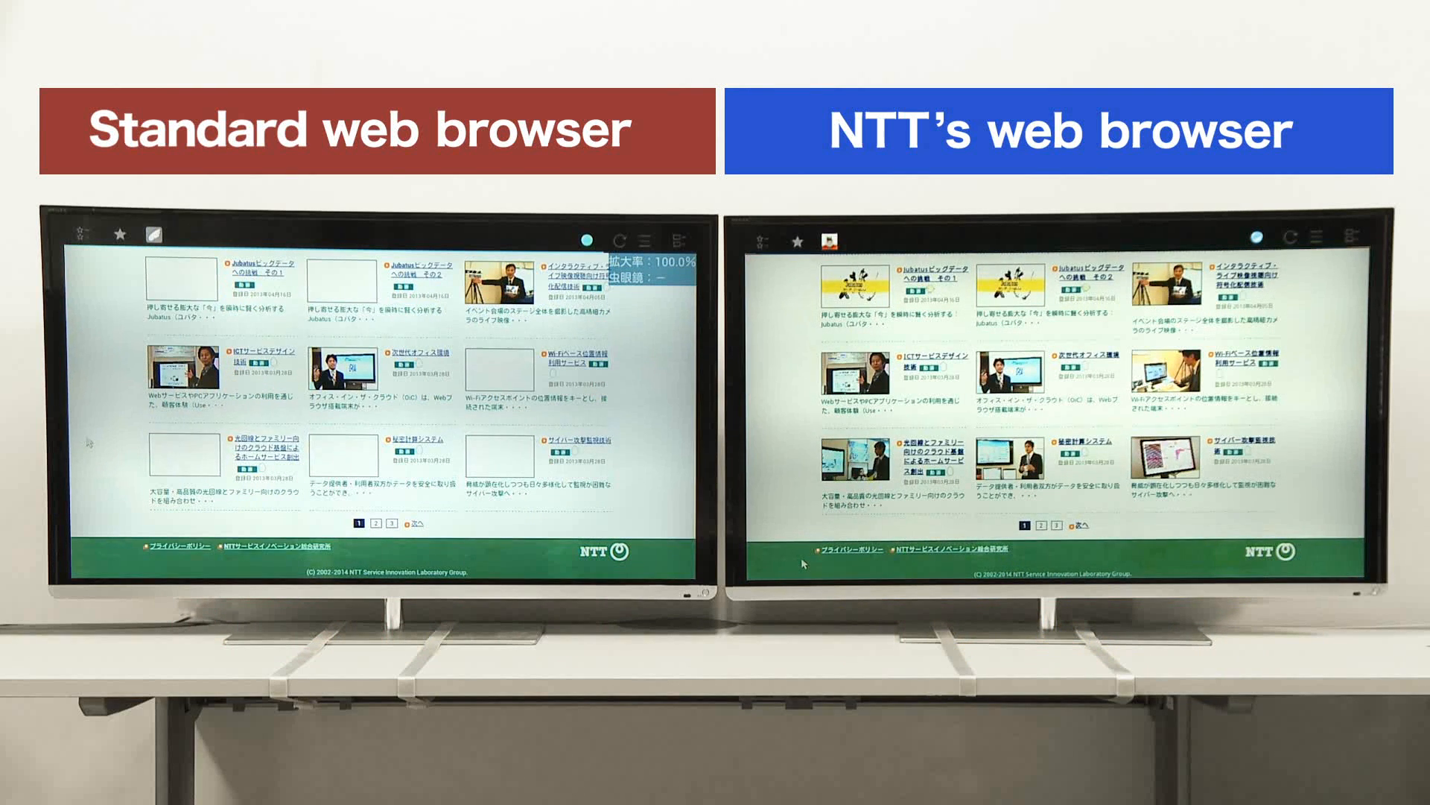